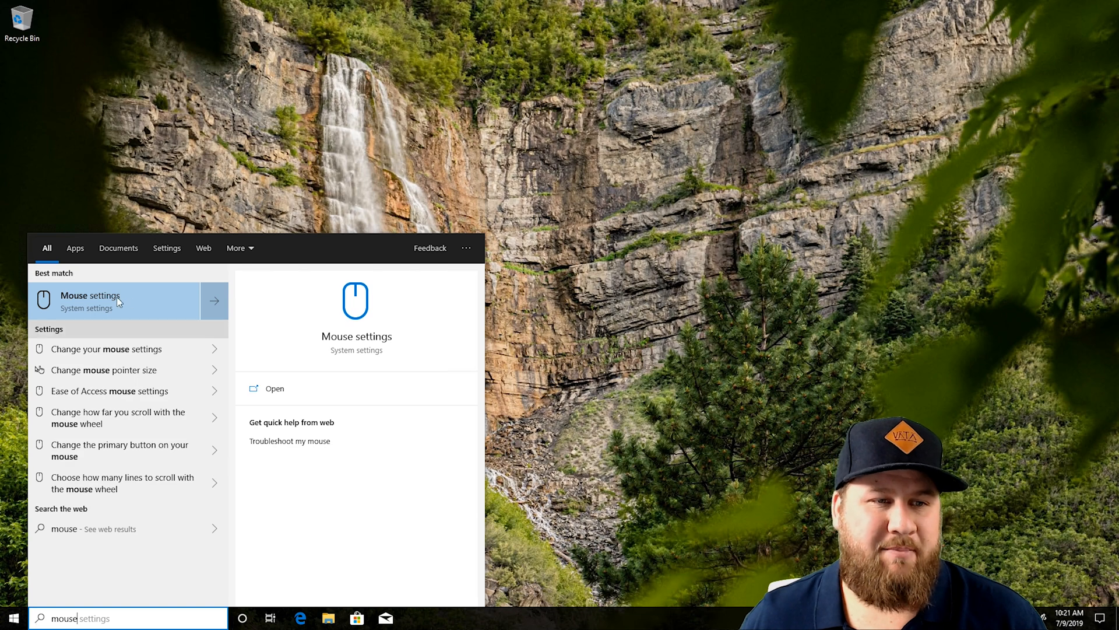
Open Mouse settings maximized and view the scroll wheel options without changing them.
{"action": "left_click", "coordinate": [114, 300]}
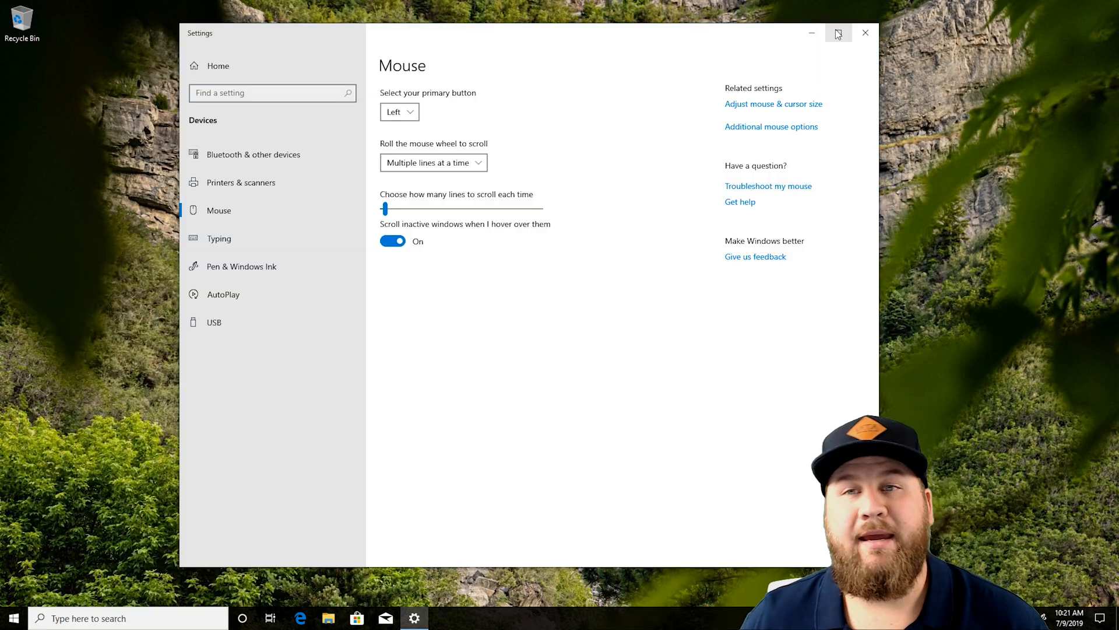
{"action": "left_click", "coordinate": [837, 32]}
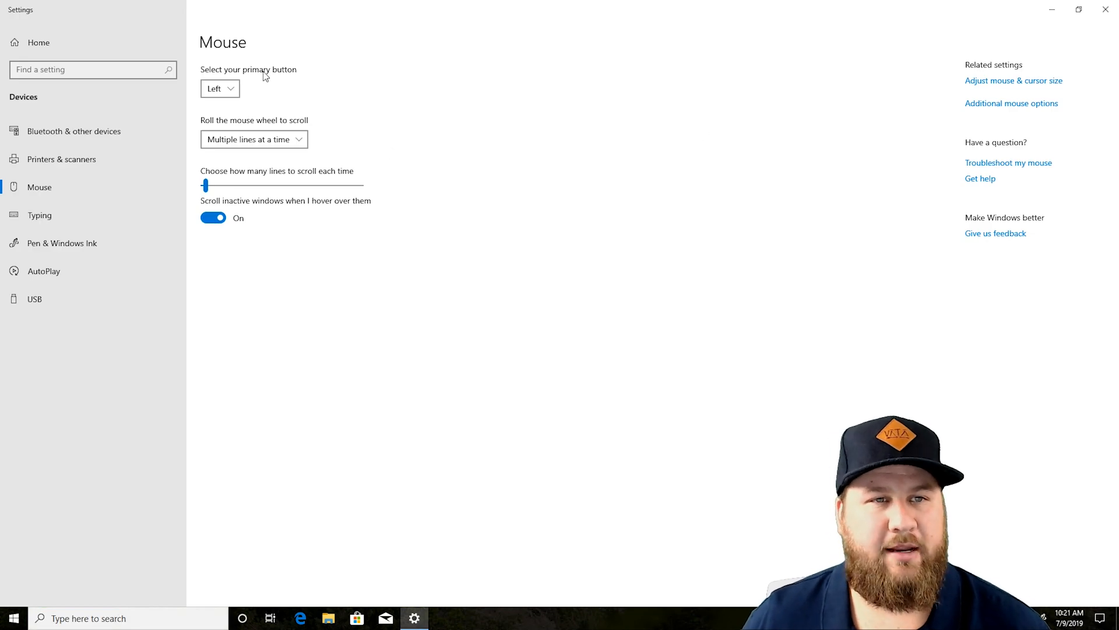
{"action": "mouse_move", "coordinate": [260, 146]}
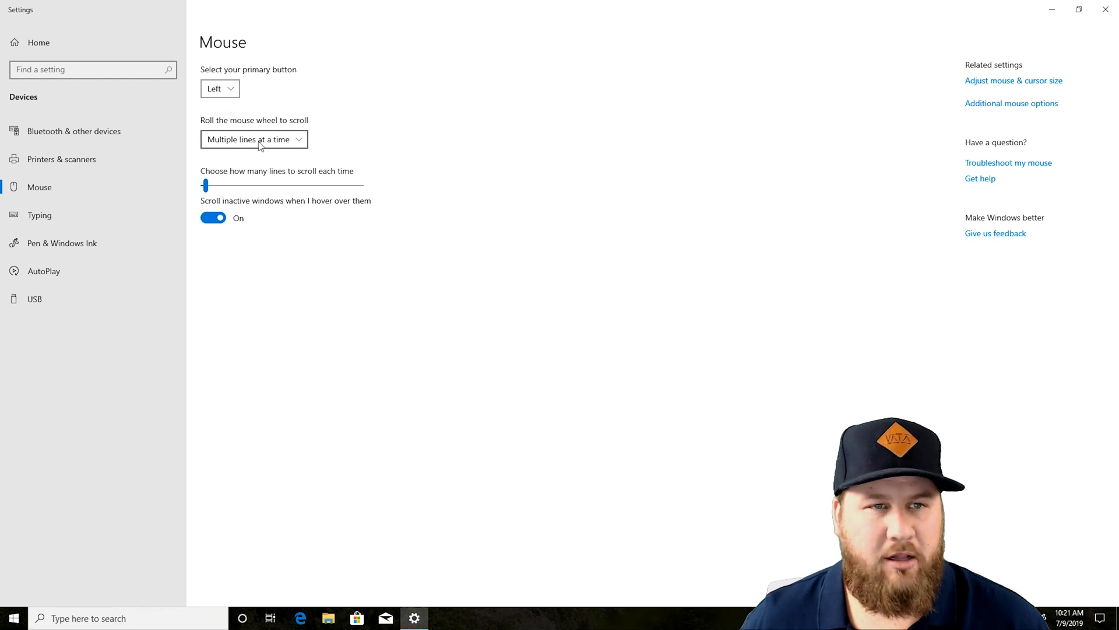
{"action": "left_click", "coordinate": [255, 139]}
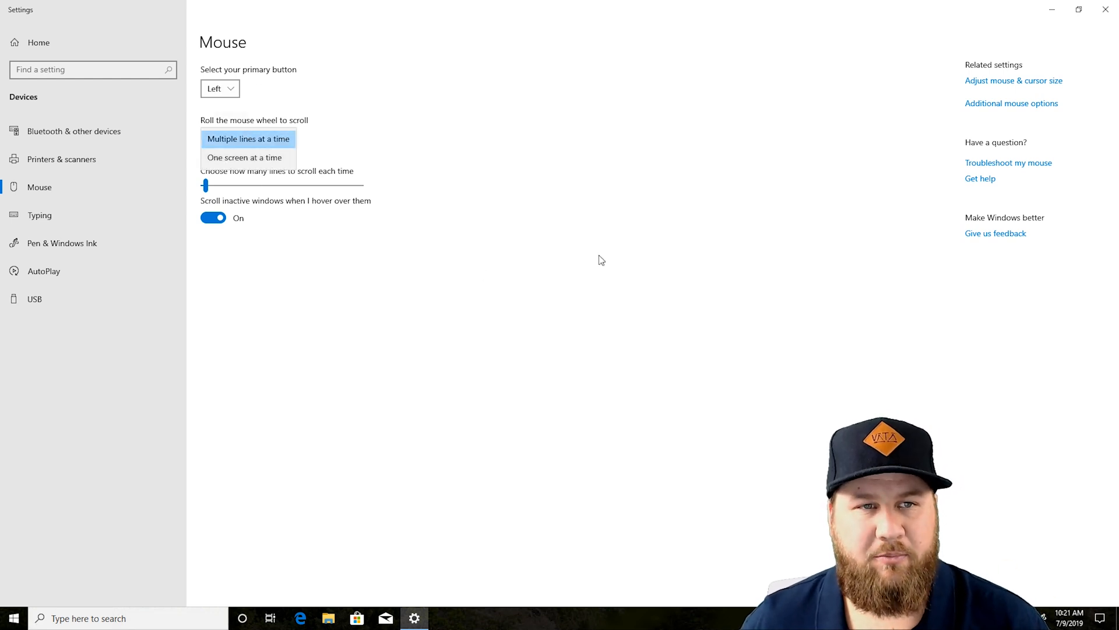
{"action": "left_click", "coordinate": [248, 139]}
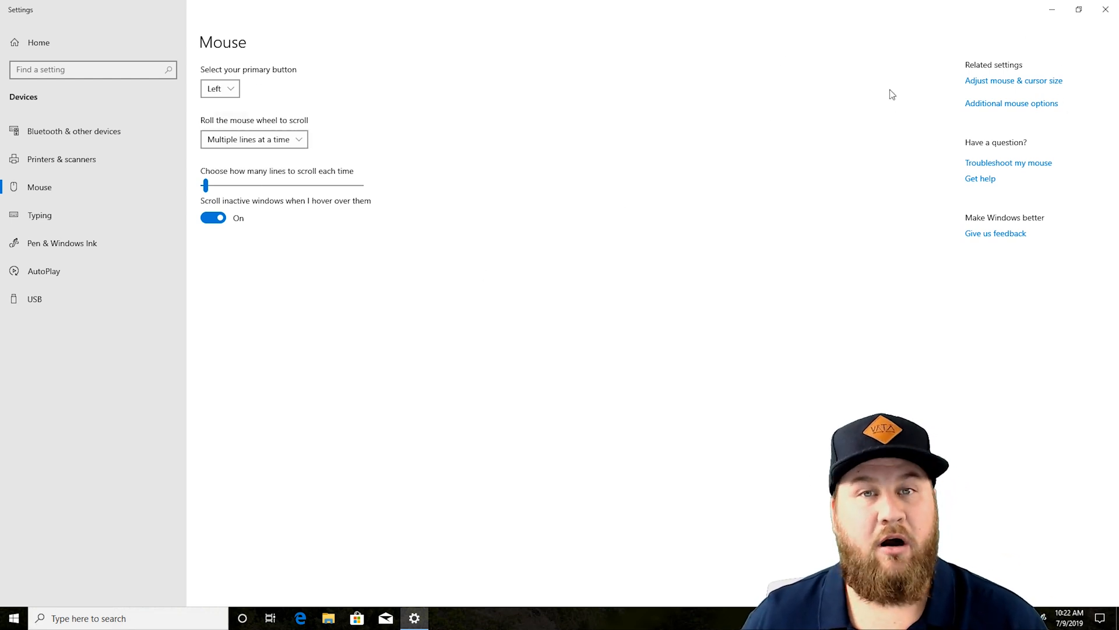
{"action": "mouse_move", "coordinate": [980, 107]}
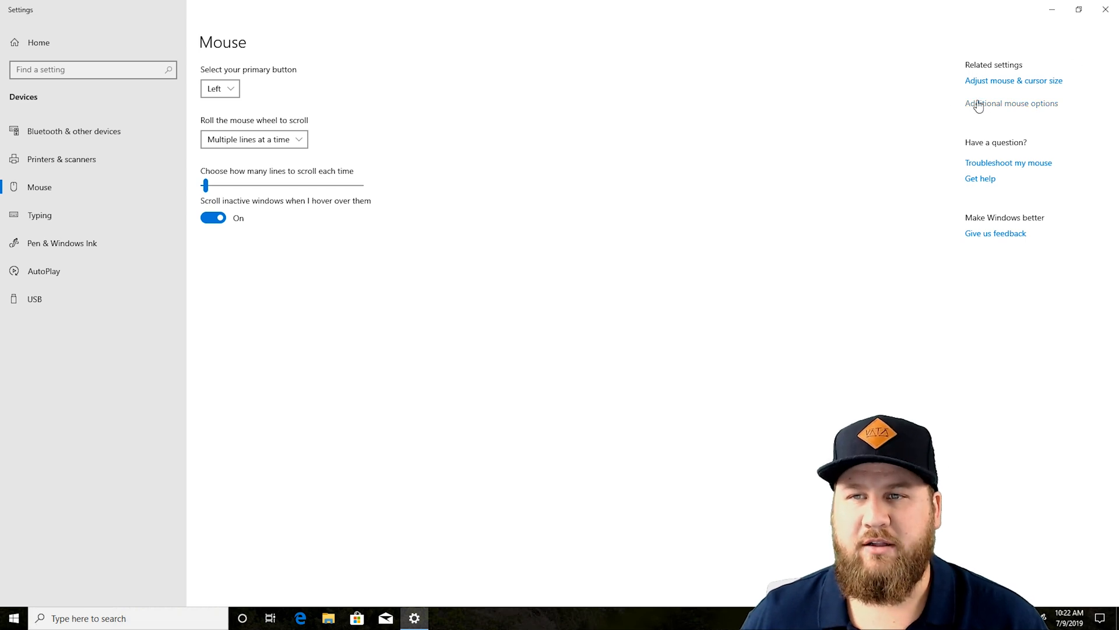
{"action": "left_click", "coordinate": [1011, 103]}
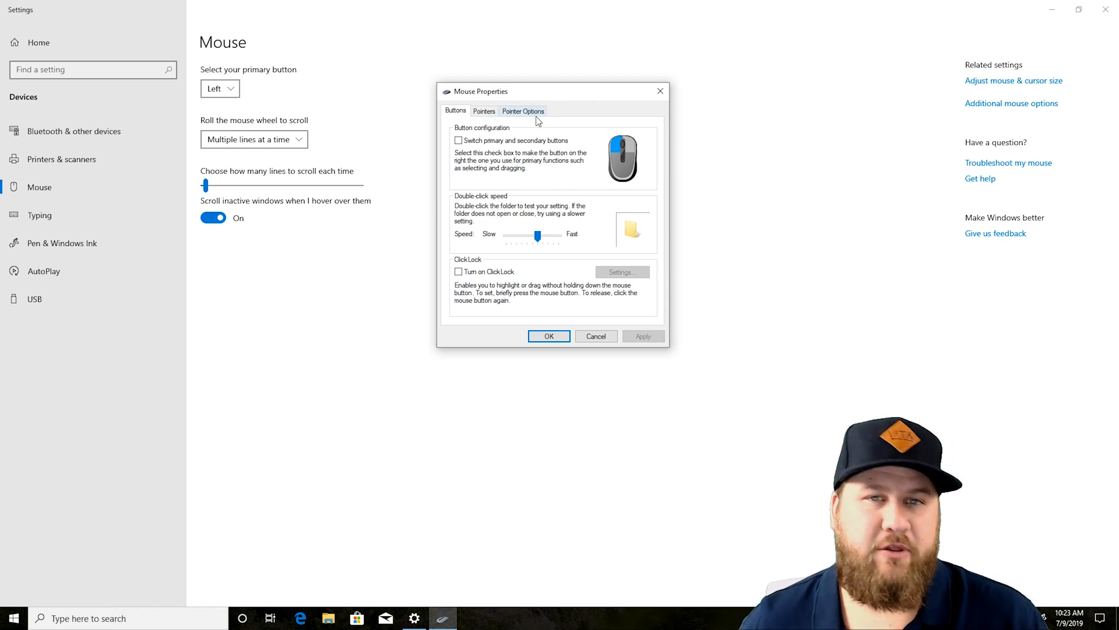
{"action": "left_click", "coordinate": [522, 111]}
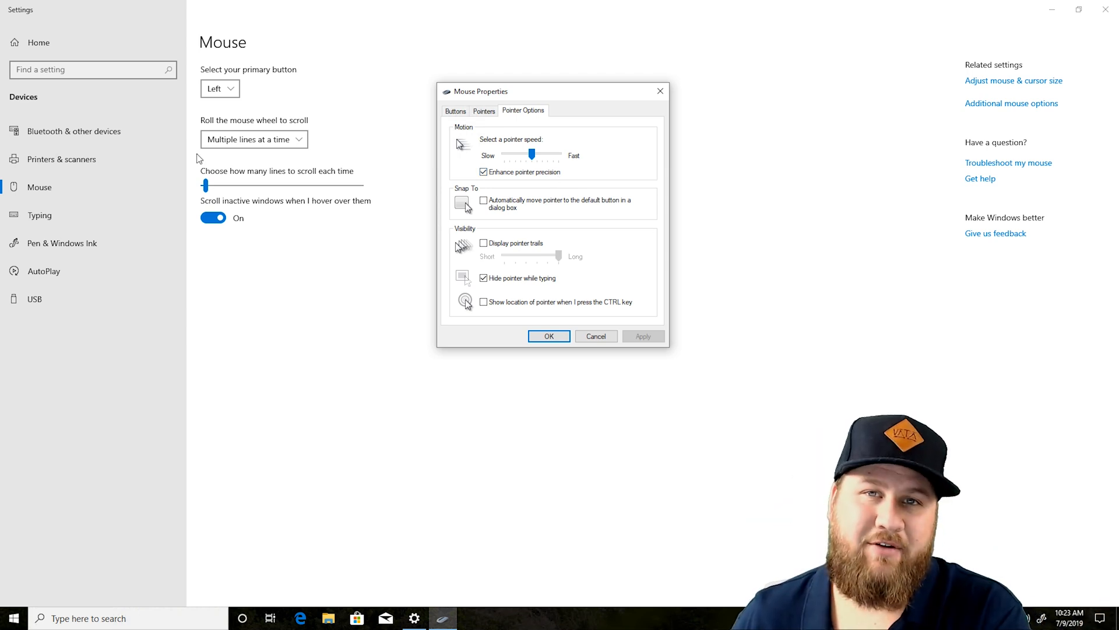
{"action": "mouse_move", "coordinate": [753, 197]}
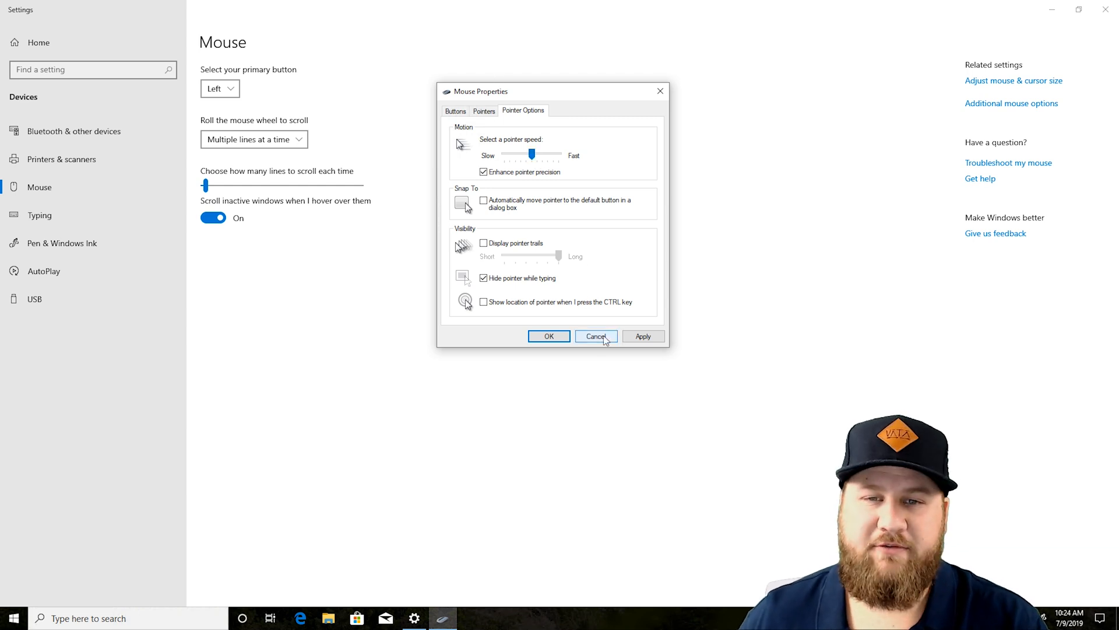
{"action": "left_click", "coordinate": [596, 336]}
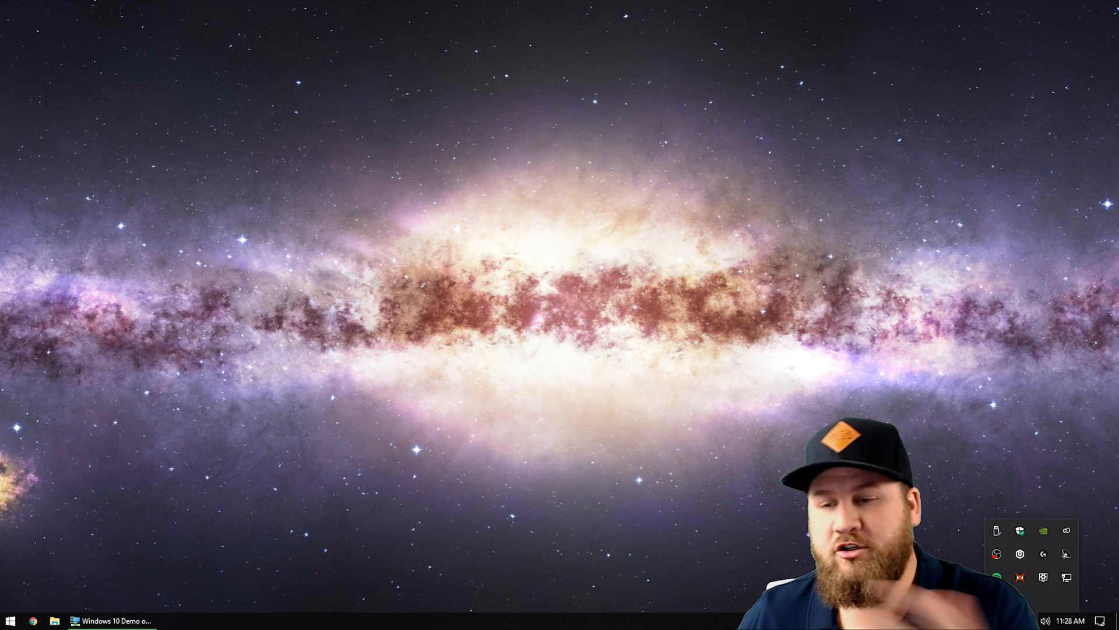
{"action": "mouse_move", "coordinate": [1042, 554]}
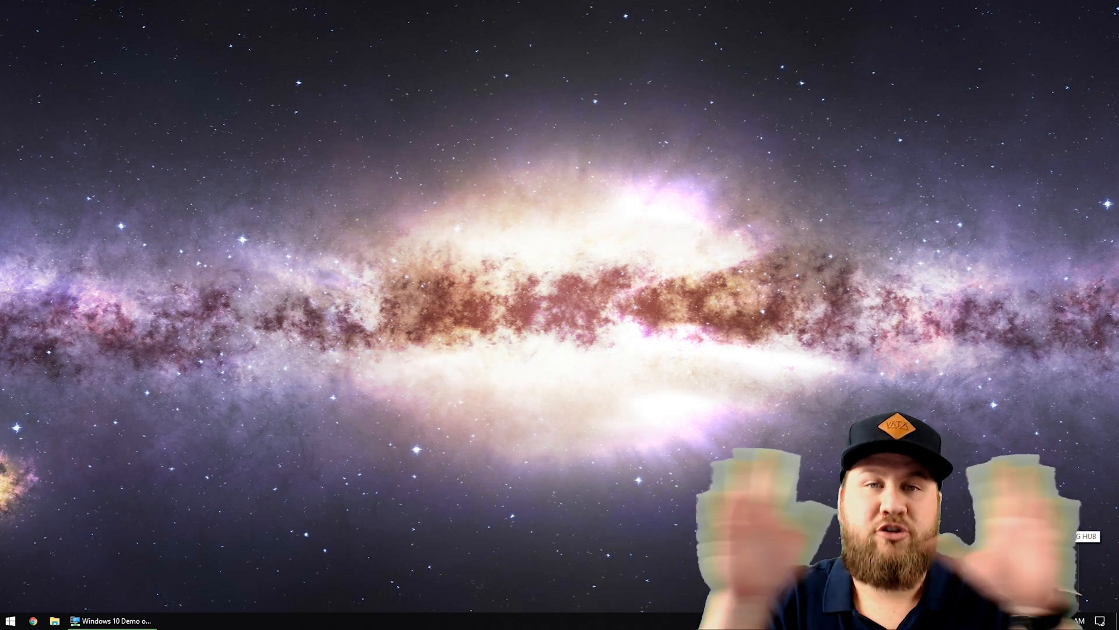
Launch Logitech G HUB from the hidden system tray icons.
{"action": "left_click", "coordinate": [1089, 620]}
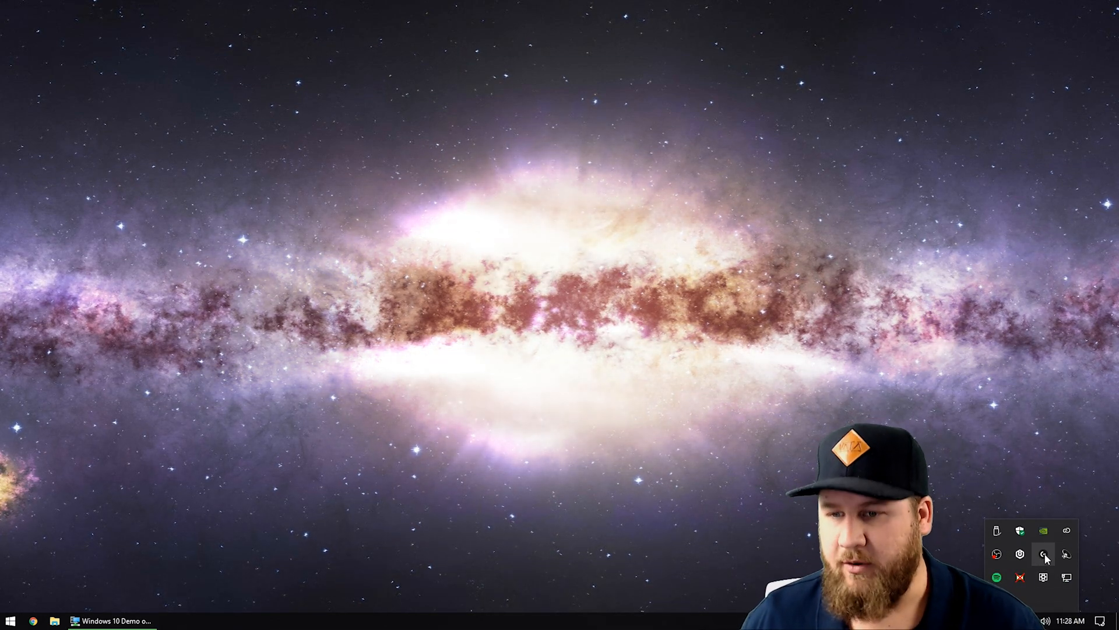
{"action": "left_click", "coordinate": [1044, 554]}
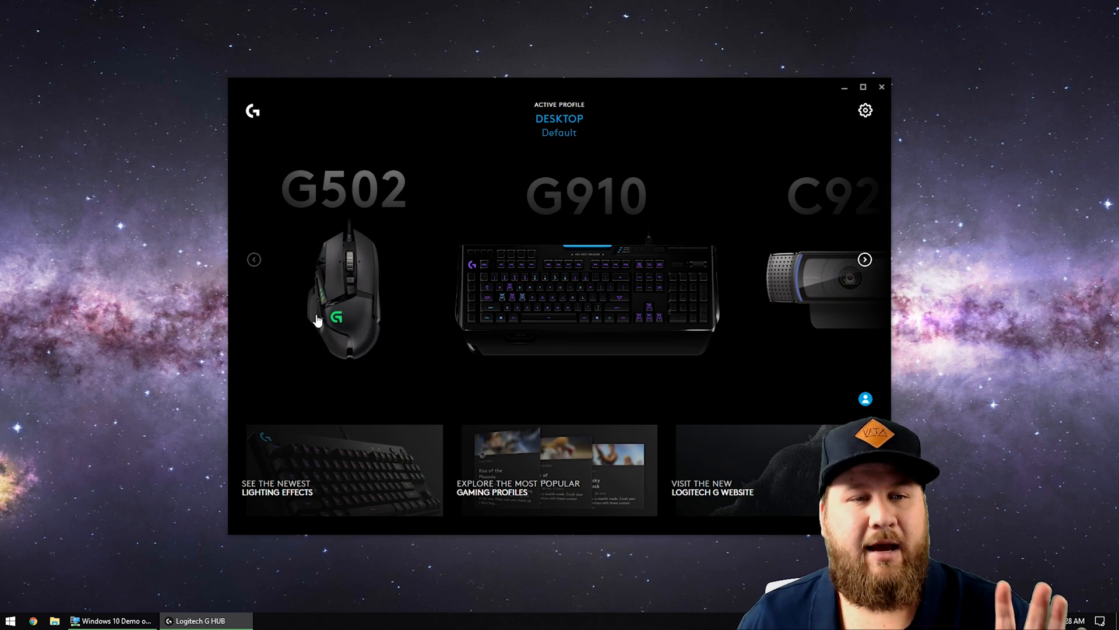
Review the G502 DPI speeds and 1000 report rate, then return to devices.
{"action": "left_click", "coordinate": [344, 319]}
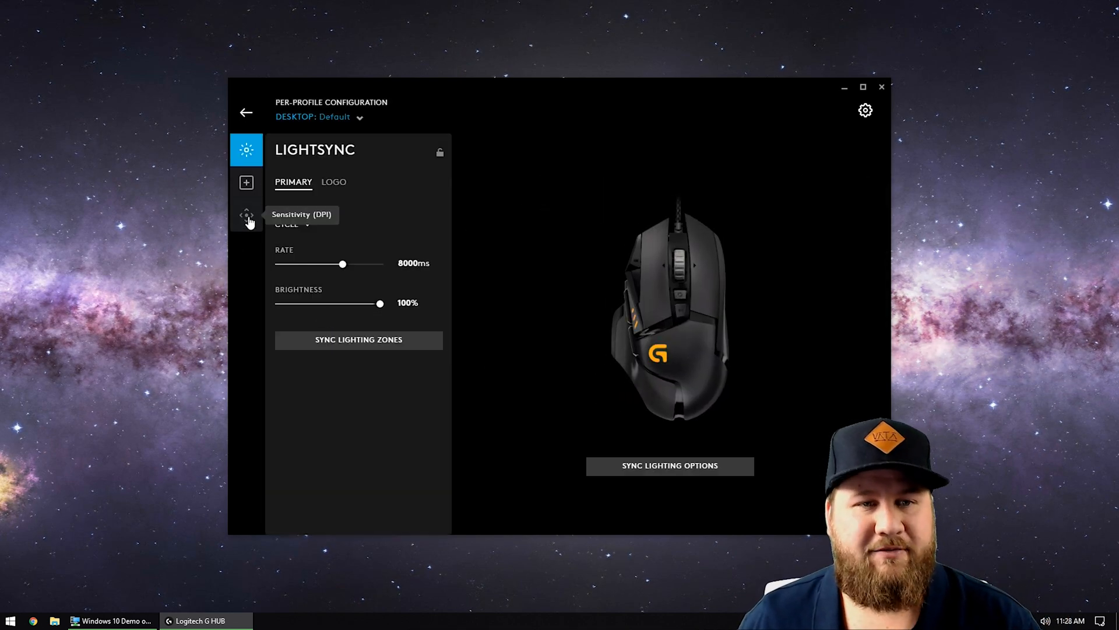
{"action": "left_click", "coordinate": [246, 215]}
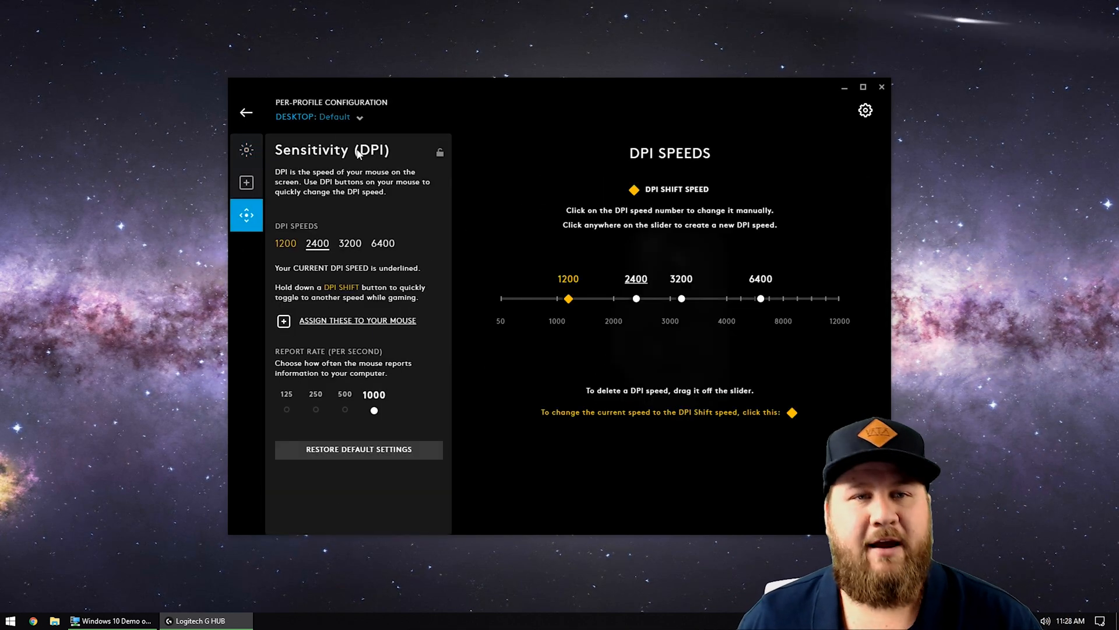
{"action": "mouse_move", "coordinate": [551, 339]}
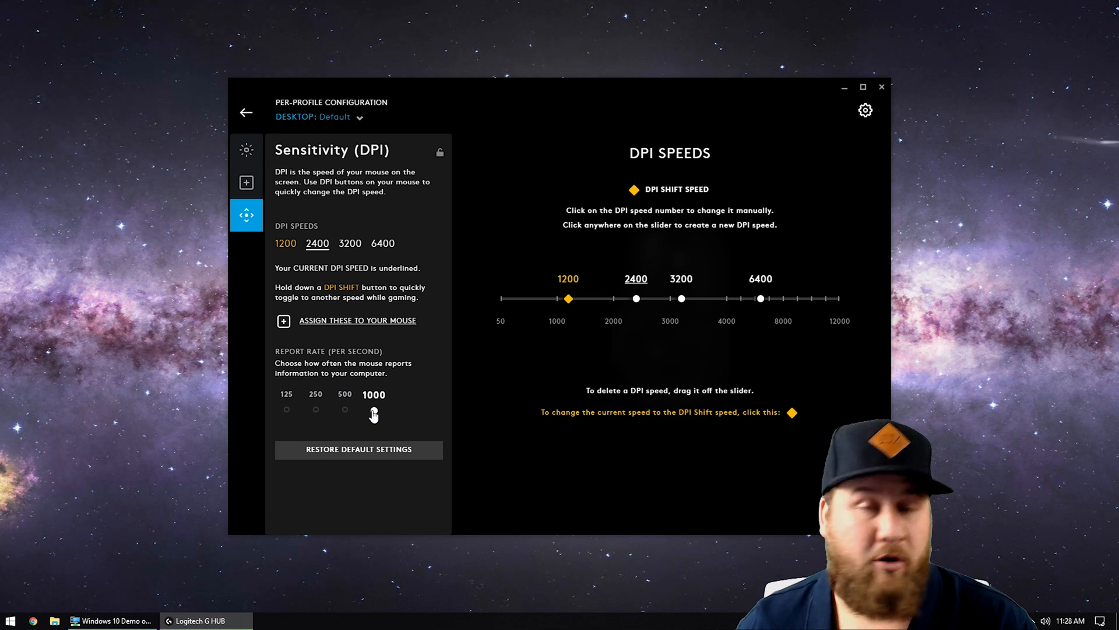
{"action": "left_click", "coordinate": [374, 410]}
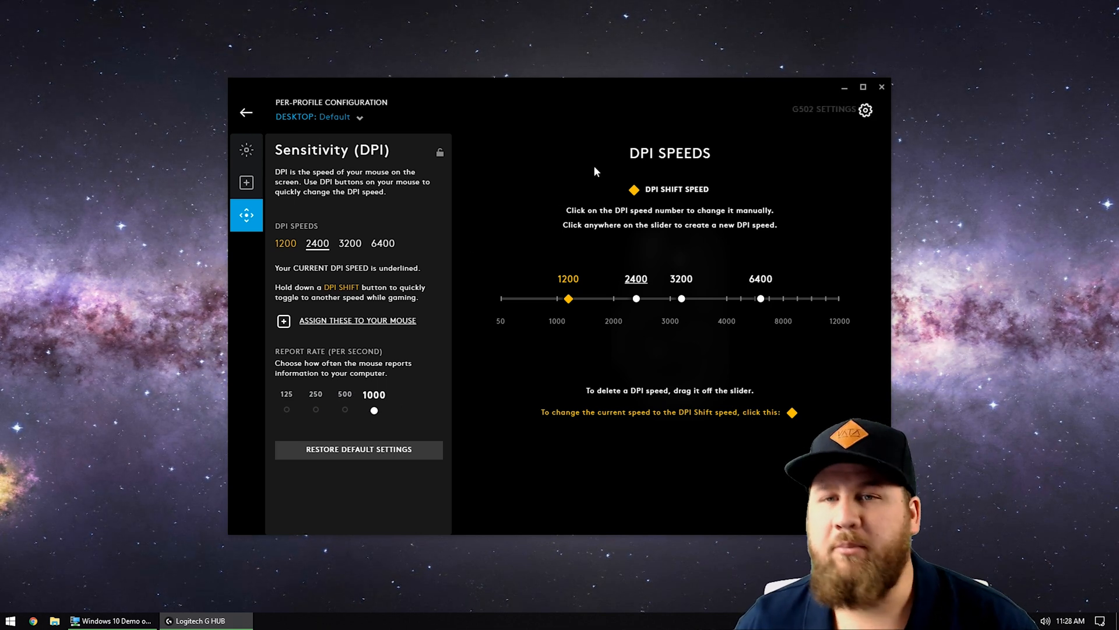
{"action": "left_click", "coordinate": [246, 112]}
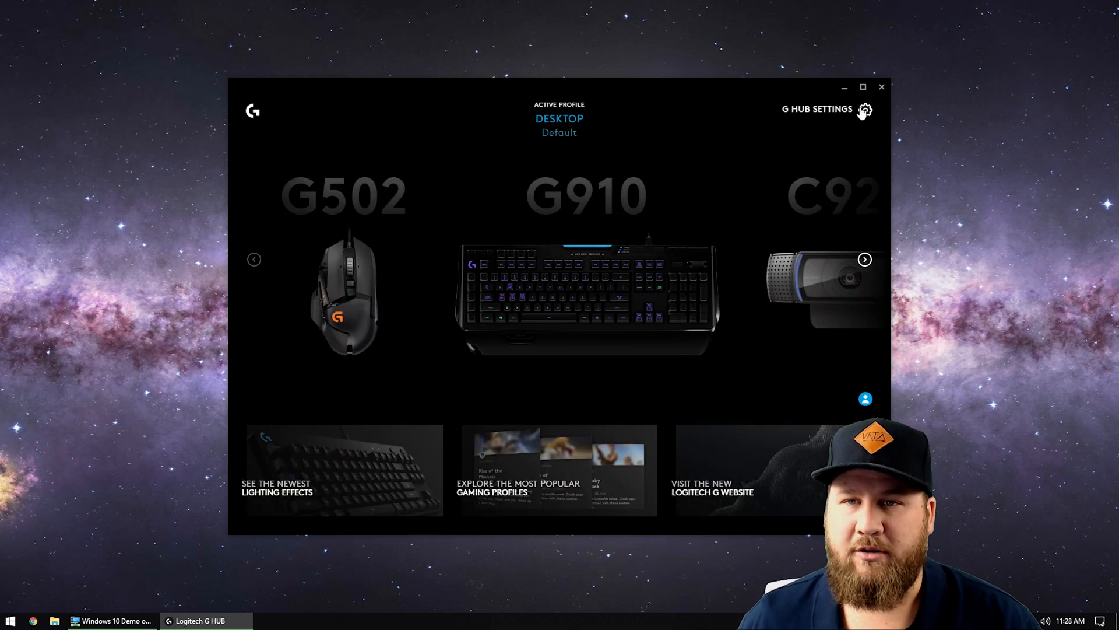
Open G HUB settings showing version 2019.5.20420 and try Send Feedback.
{"action": "left_click", "coordinate": [865, 110]}
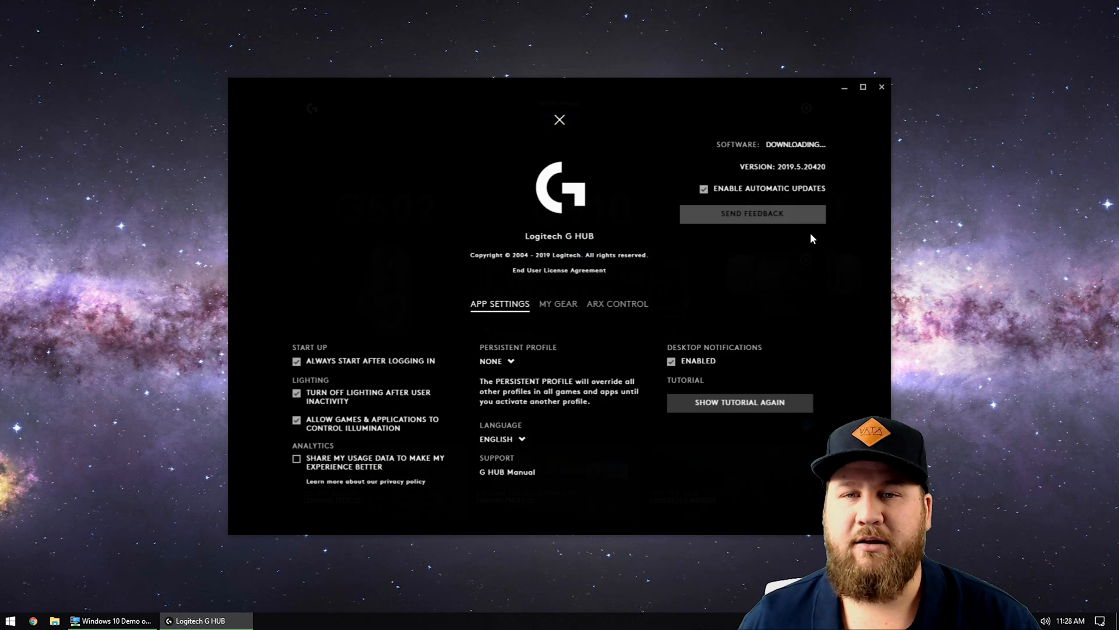
{"action": "mouse_move", "coordinate": [793, 155]}
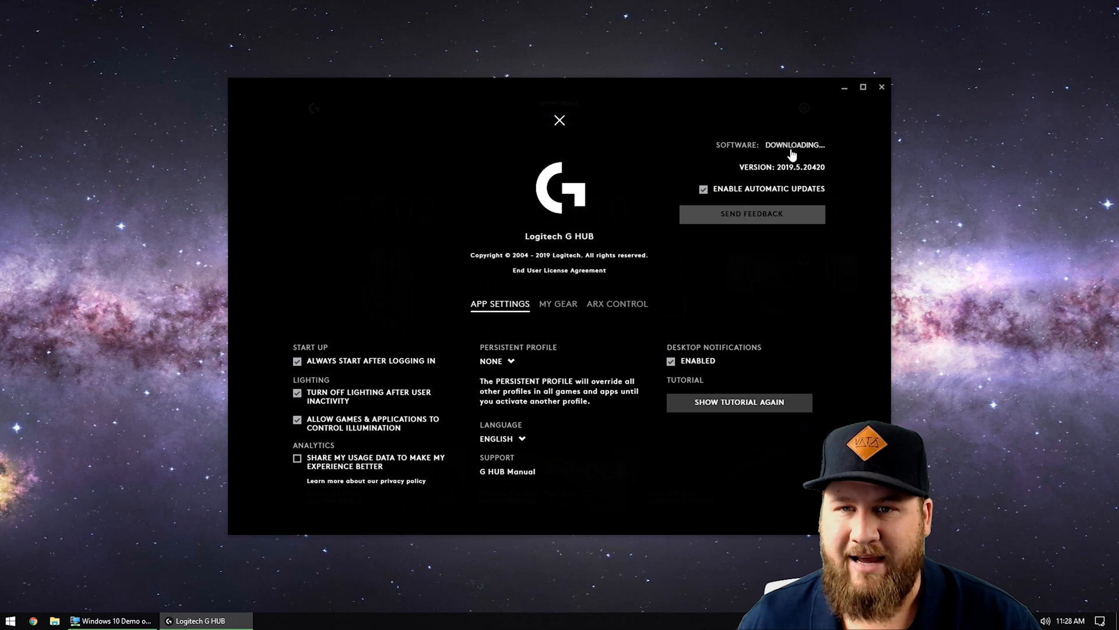
{"action": "left_click", "coordinate": [752, 214]}
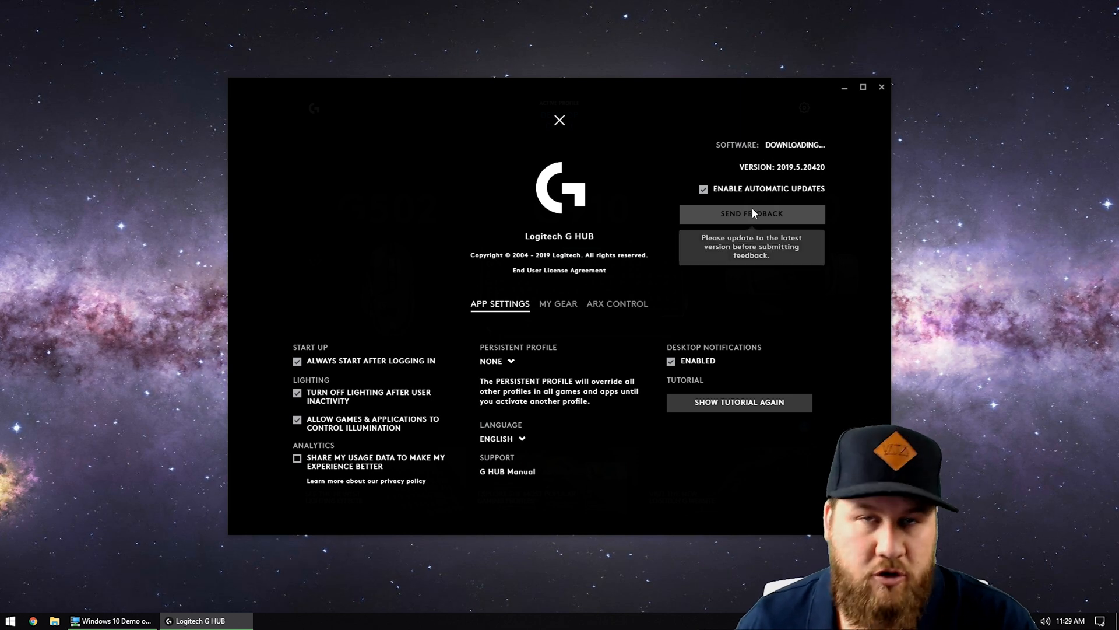
{"action": "mouse_move", "coordinate": [789, 148]}
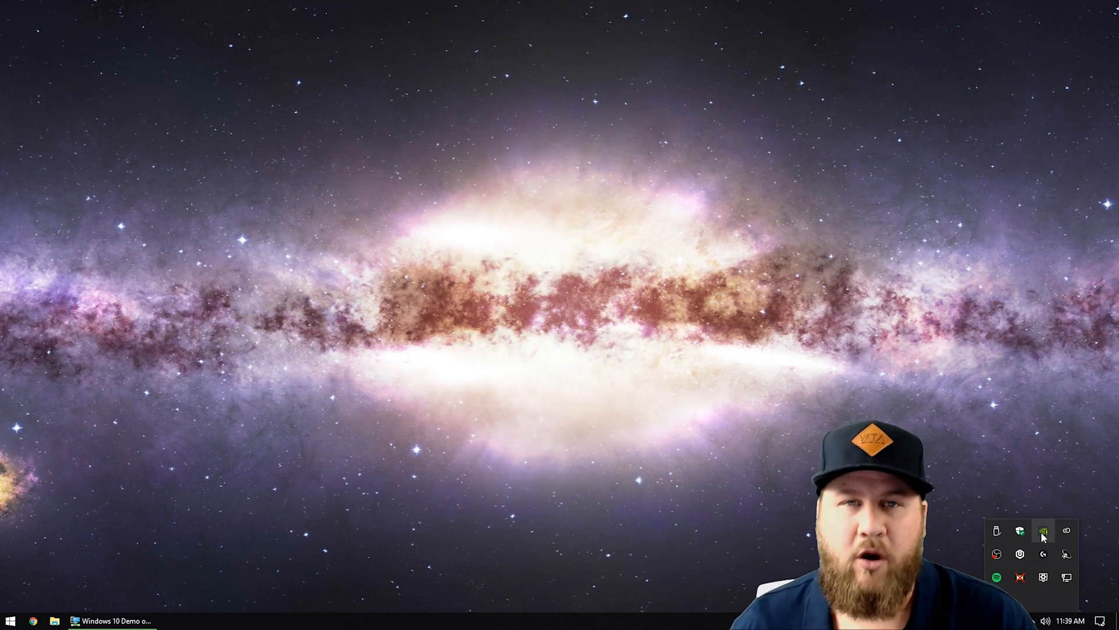
Open GeForce Experience to see Game Ready Driver 431.36, then close it.
{"action": "left_click", "coordinate": [1044, 530]}
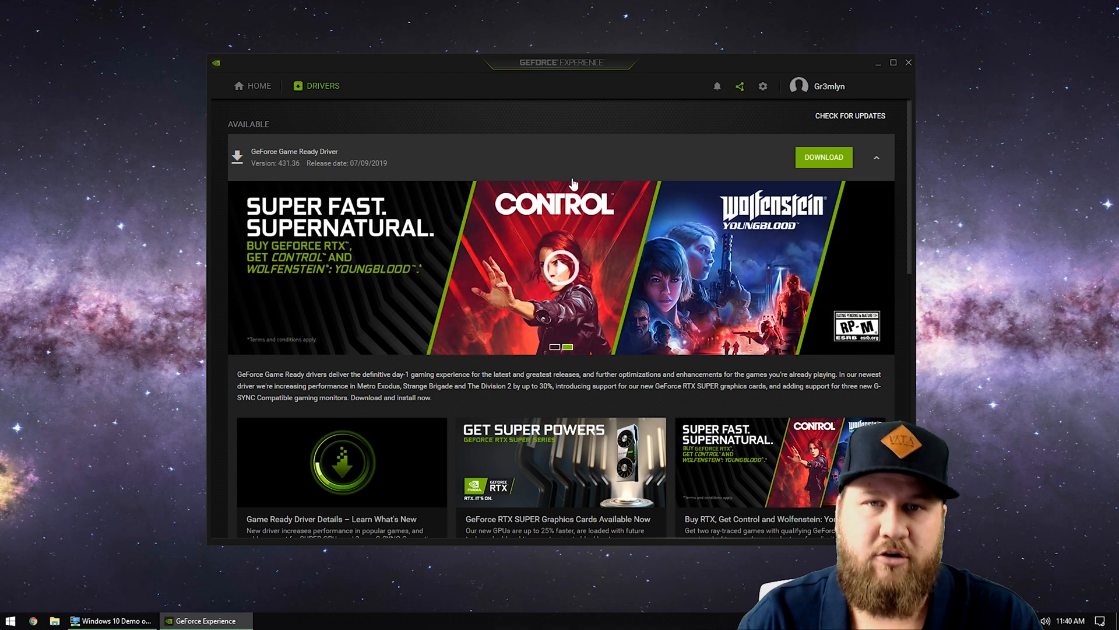
{"action": "mouse_move", "coordinate": [910, 65]}
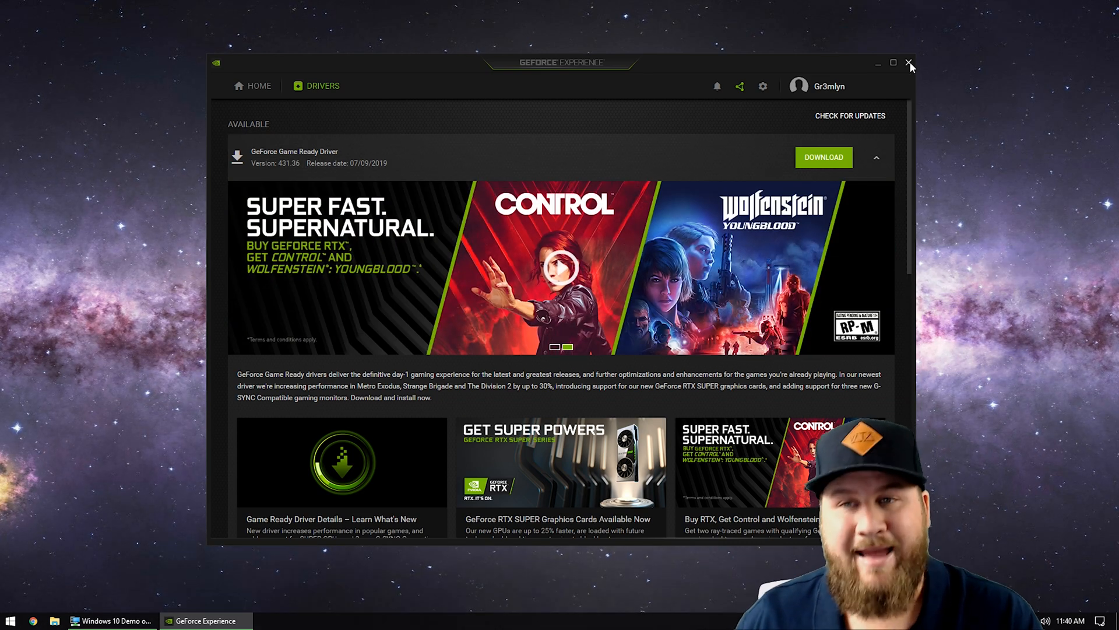
{"action": "left_click", "coordinate": [909, 62]}
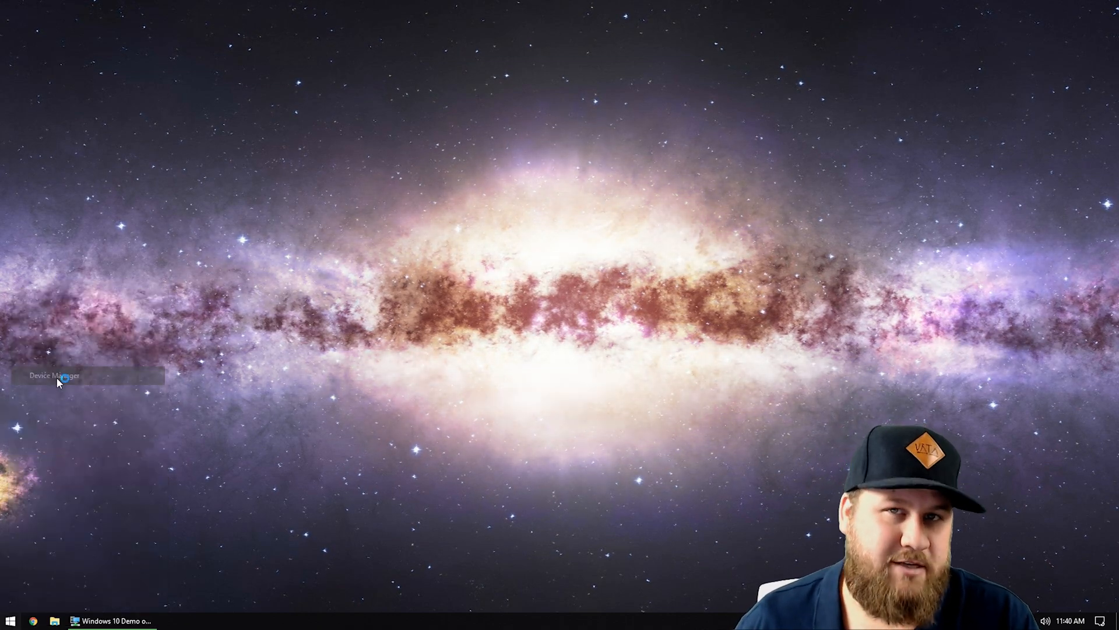
Choose Update driver for the NVIDIA GeForce GTX 970 in Device Manager.
{"action": "left_click", "coordinate": [52, 375]}
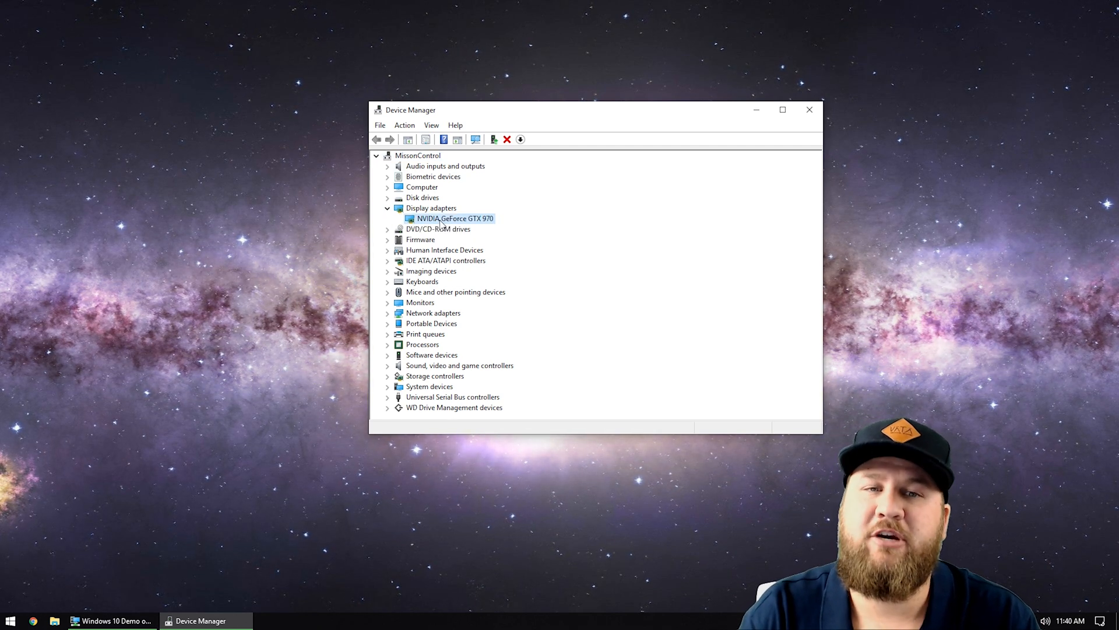
{"action": "right_click", "coordinate": [455, 218]}
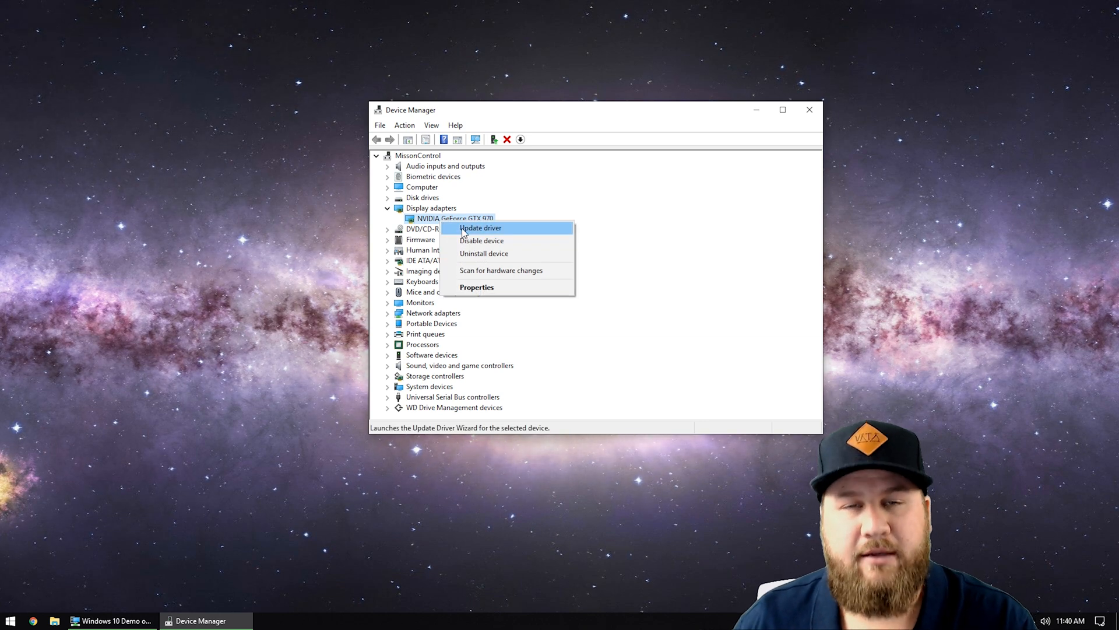
{"action": "left_click", "coordinate": [481, 227]}
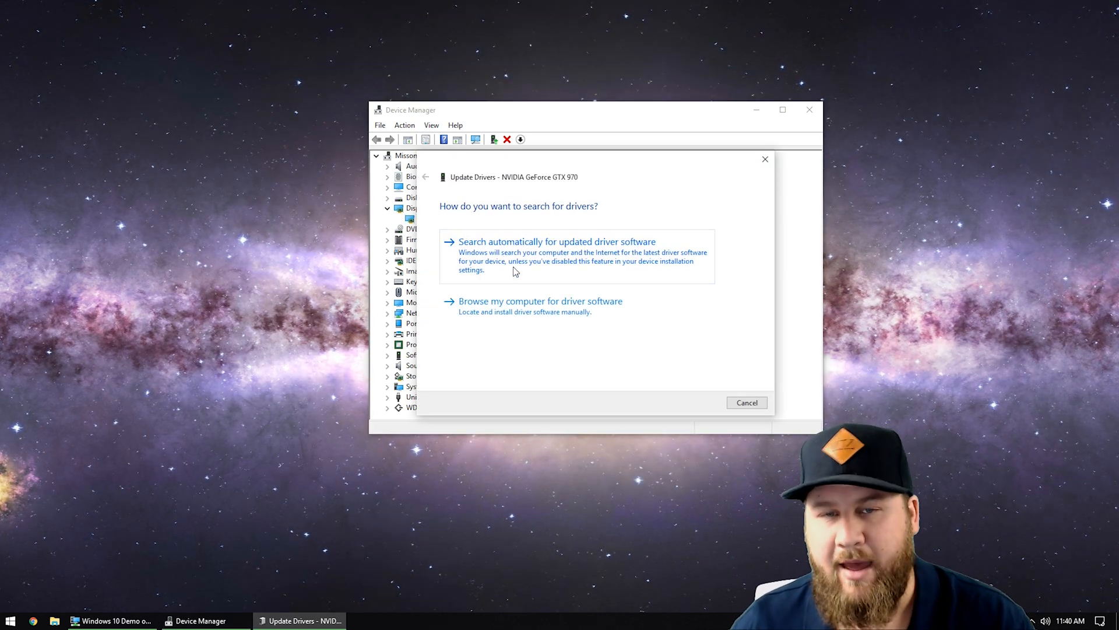
Search automatically for updated GeForce GTX 970 driver software.
{"action": "left_click", "coordinate": [557, 242]}
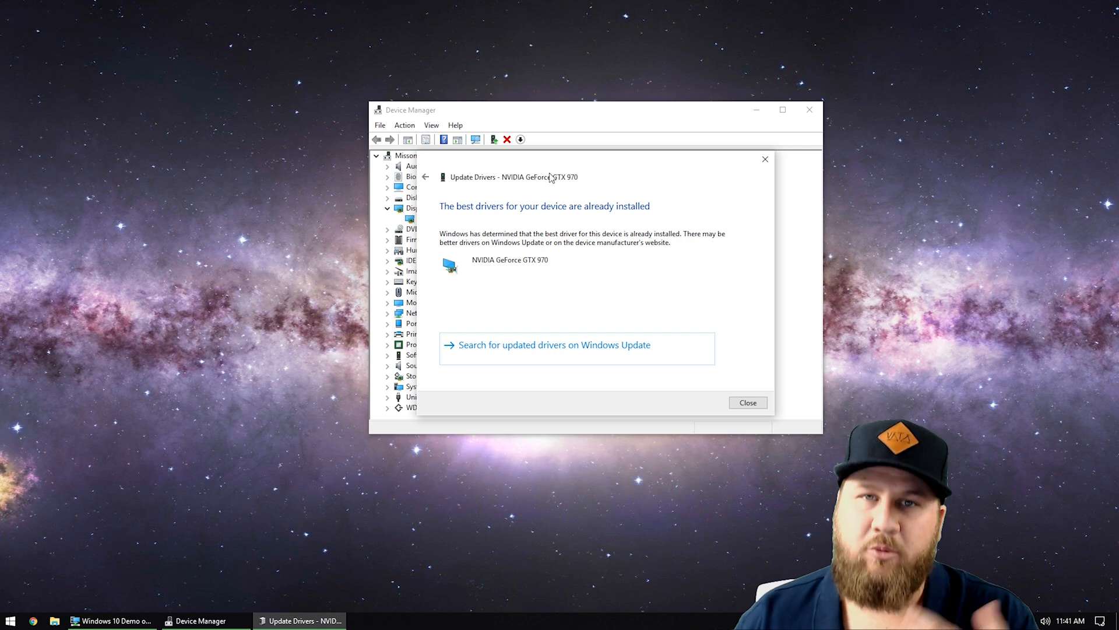
{"action": "mouse_move", "coordinate": [560, 233]}
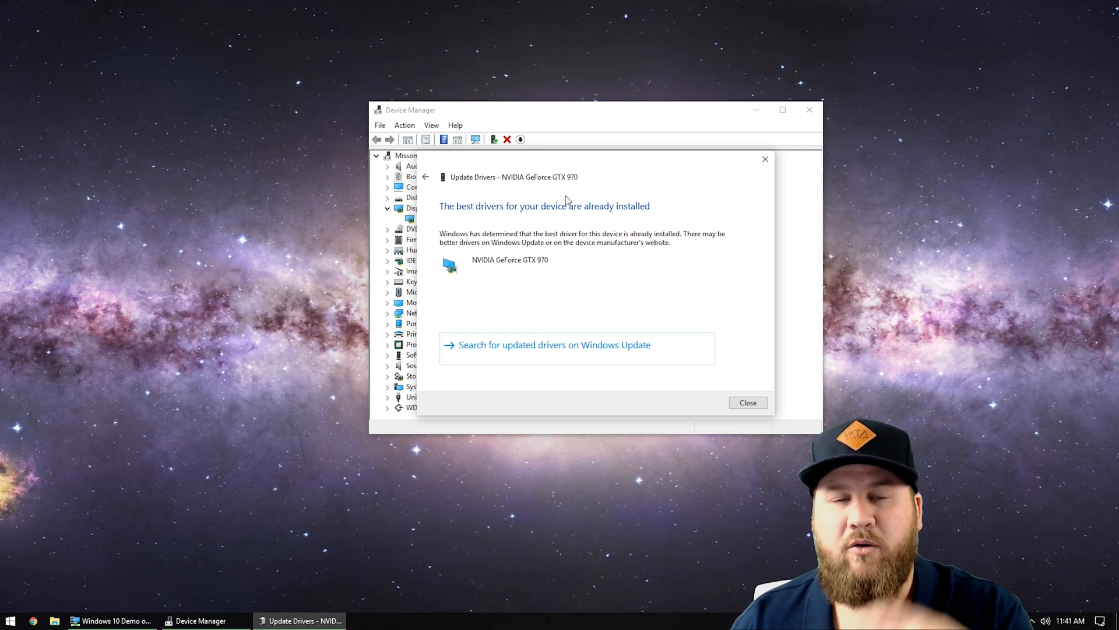
{"action": "mouse_move", "coordinate": [1062, 283]}
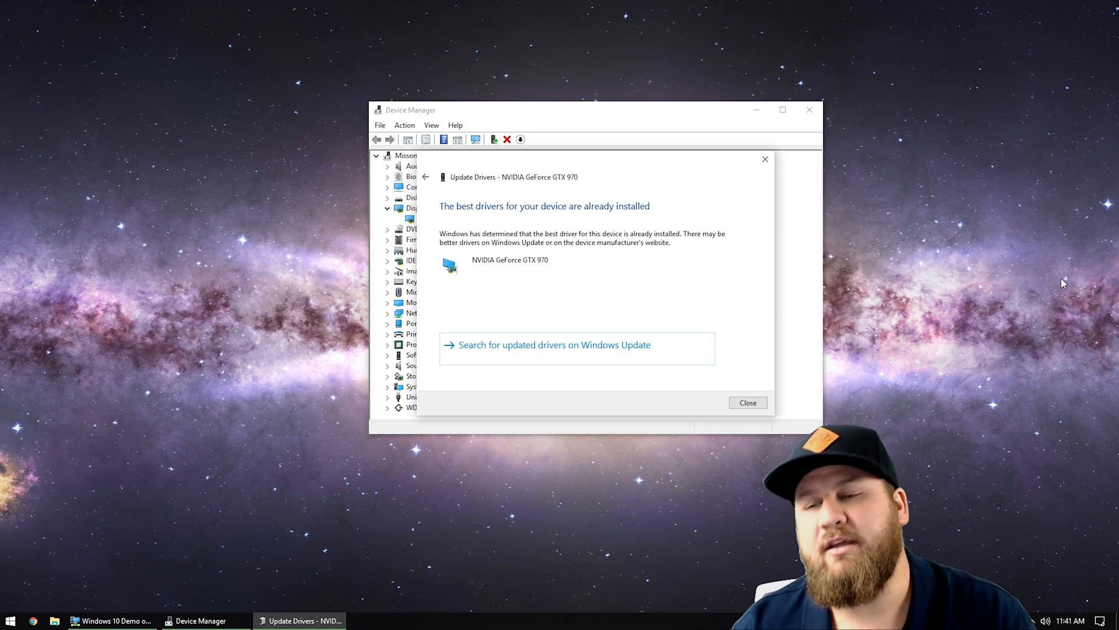
{"action": "mouse_move", "coordinate": [466, 190]}
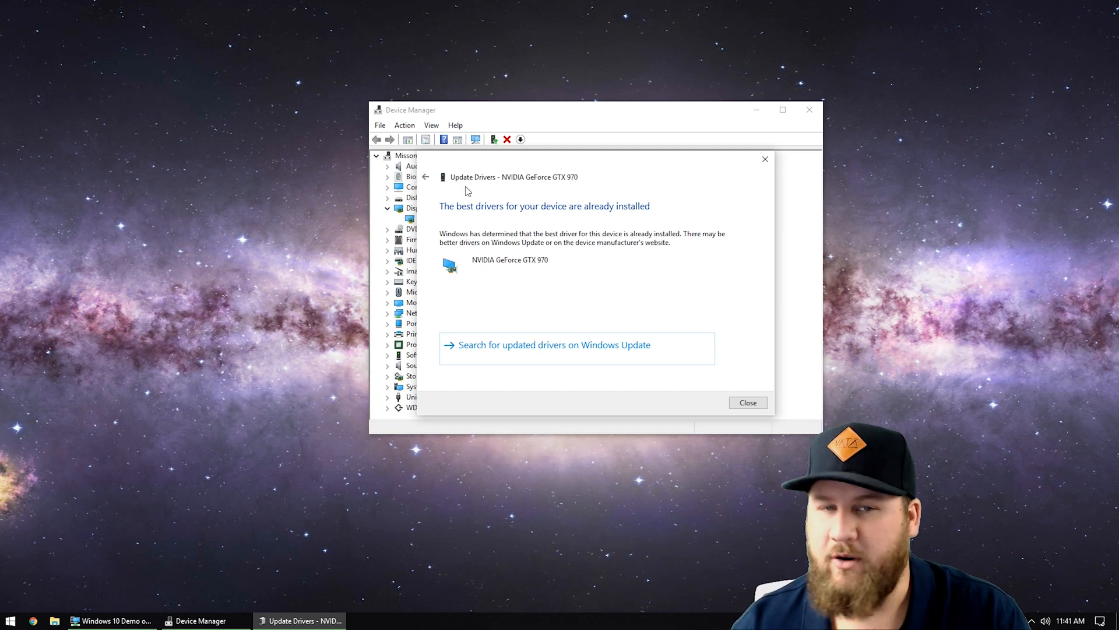
{"action": "mouse_move", "coordinate": [559, 318]}
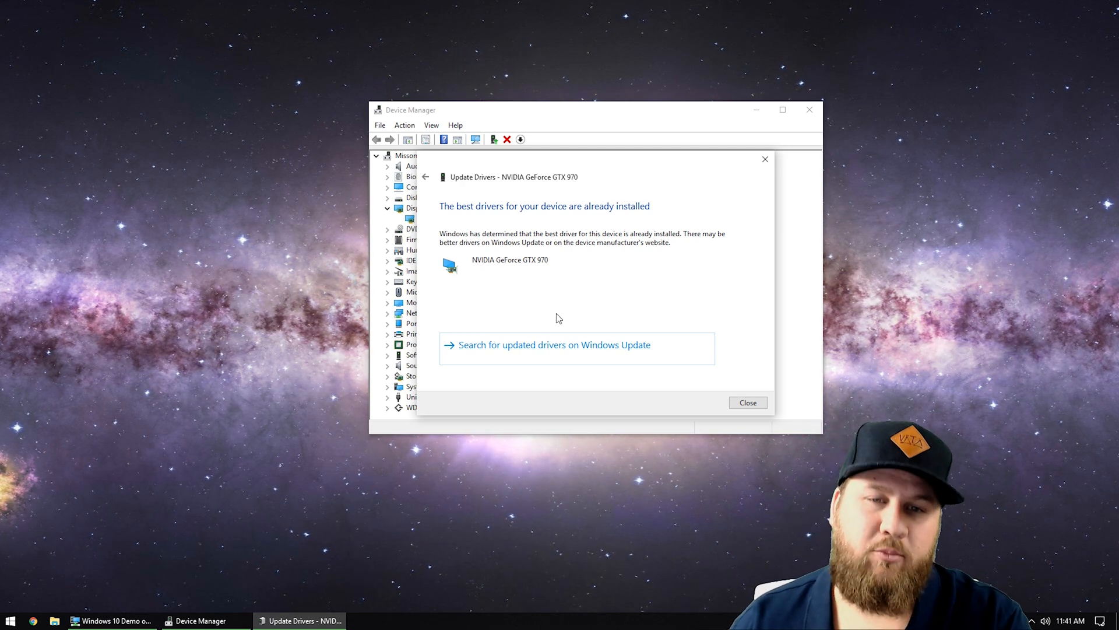